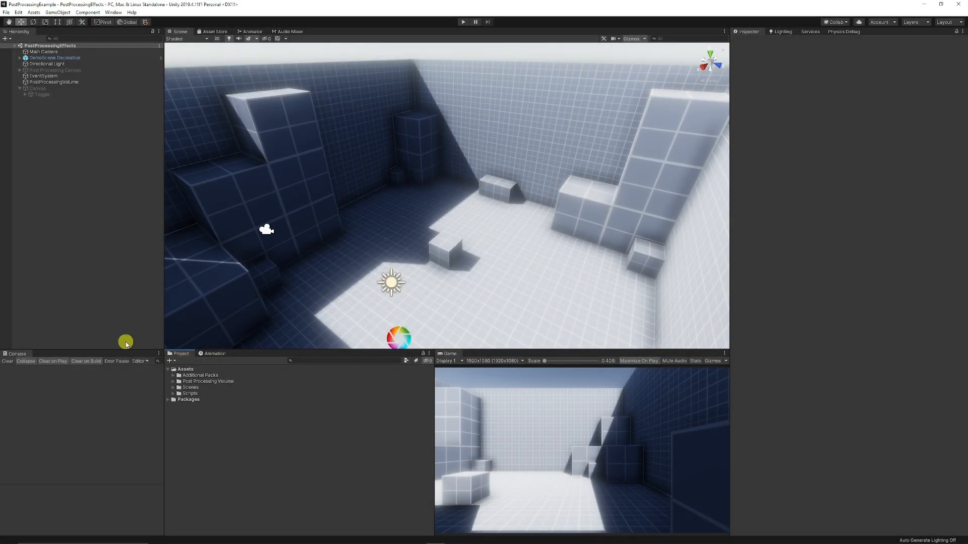
Step: Select PostProcessingVolume to show its global volume profile and effect overrides in the Inspector
click(53, 82)
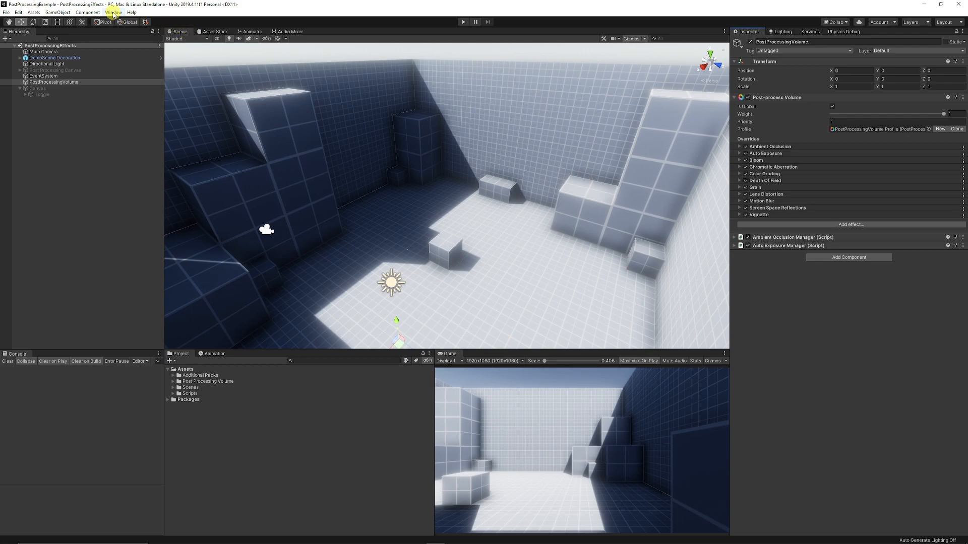
click(113, 12)
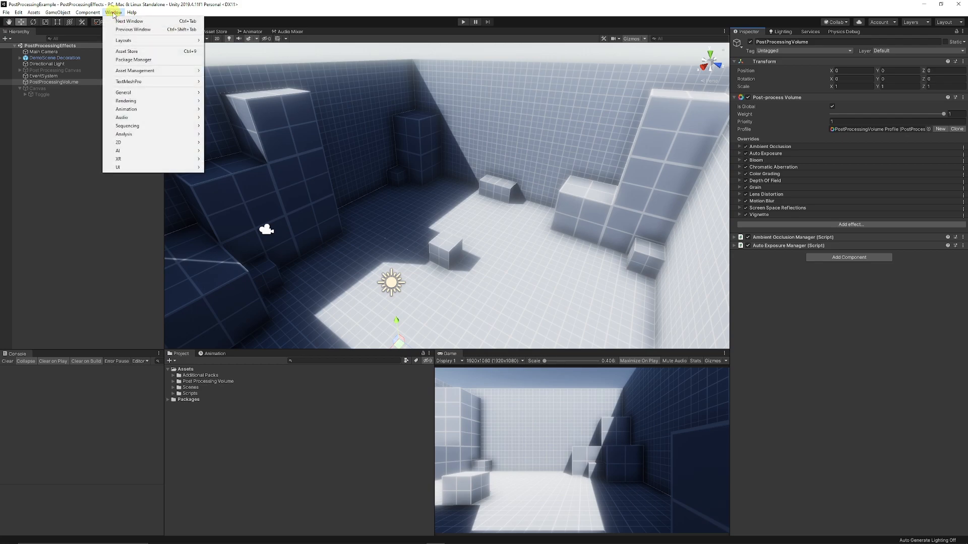
click(133, 60)
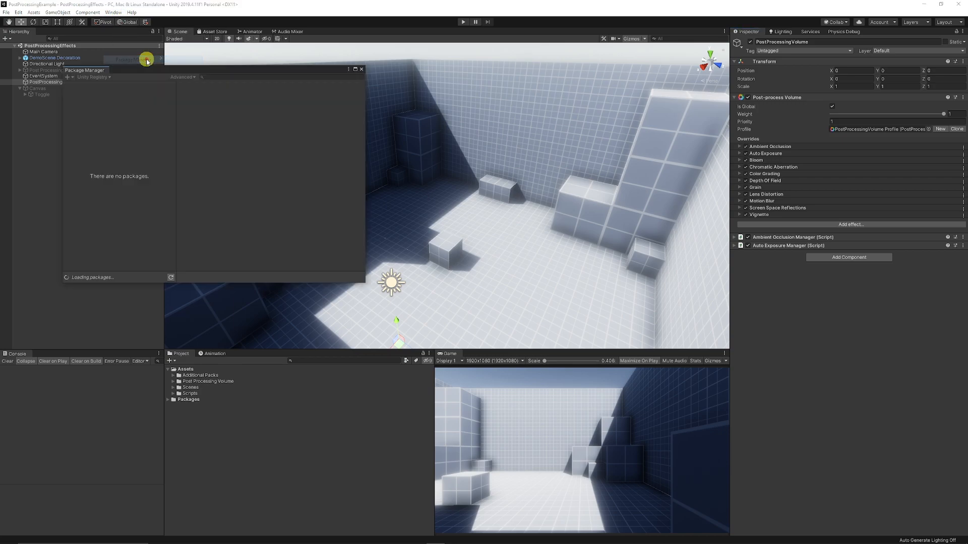
click(88, 85)
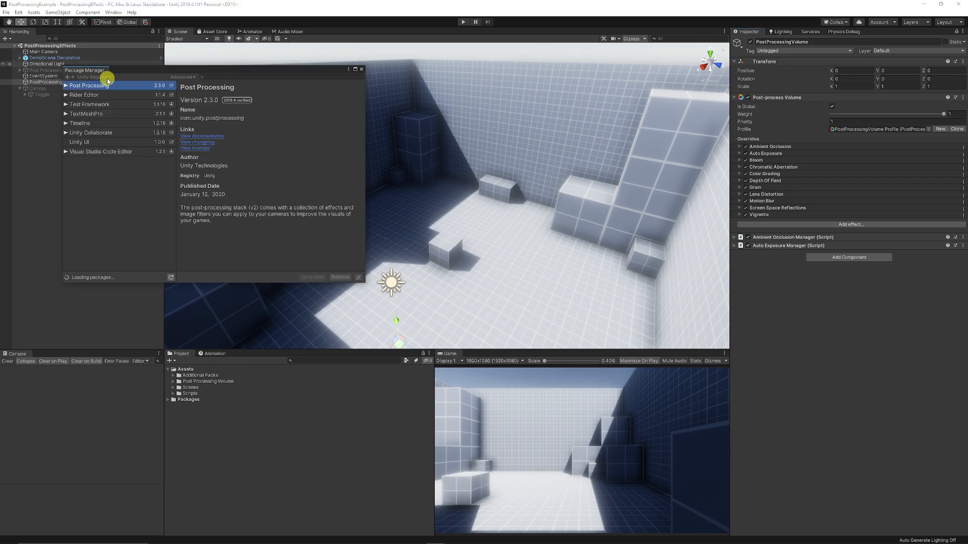
mouse_move(307, 239)
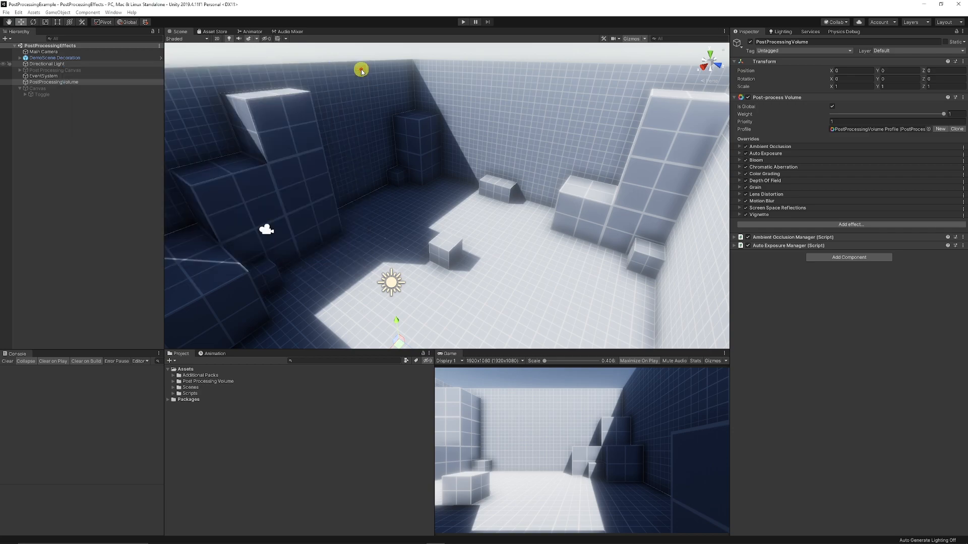
Step: Inspect Main Camera's post-process layer and the volume's Auto Exposure override settings
click(43, 52)
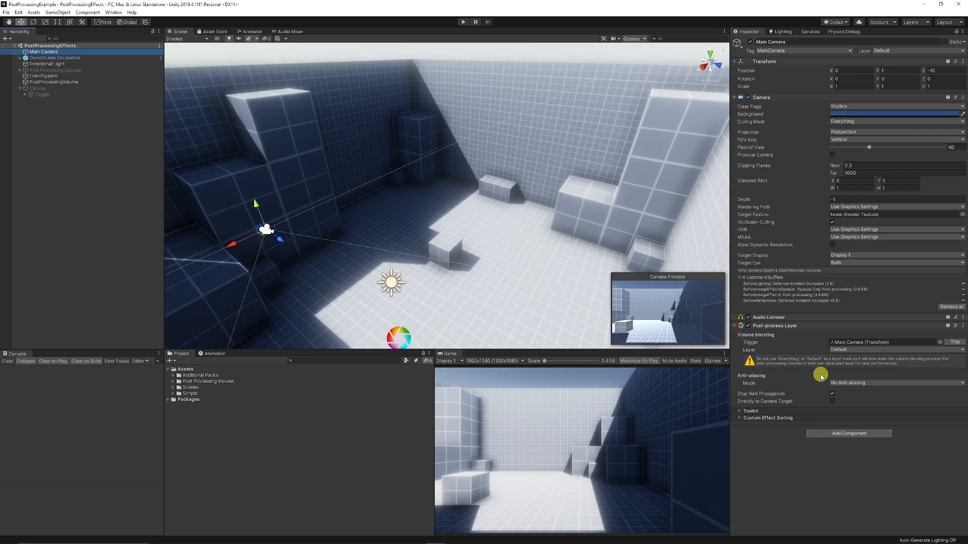
click(55, 82)
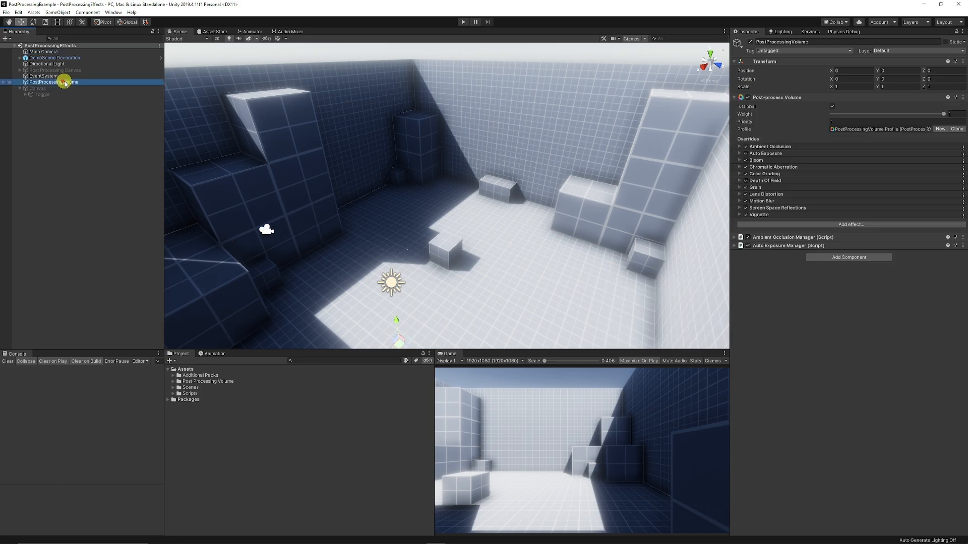
mouse_move(766, 282)
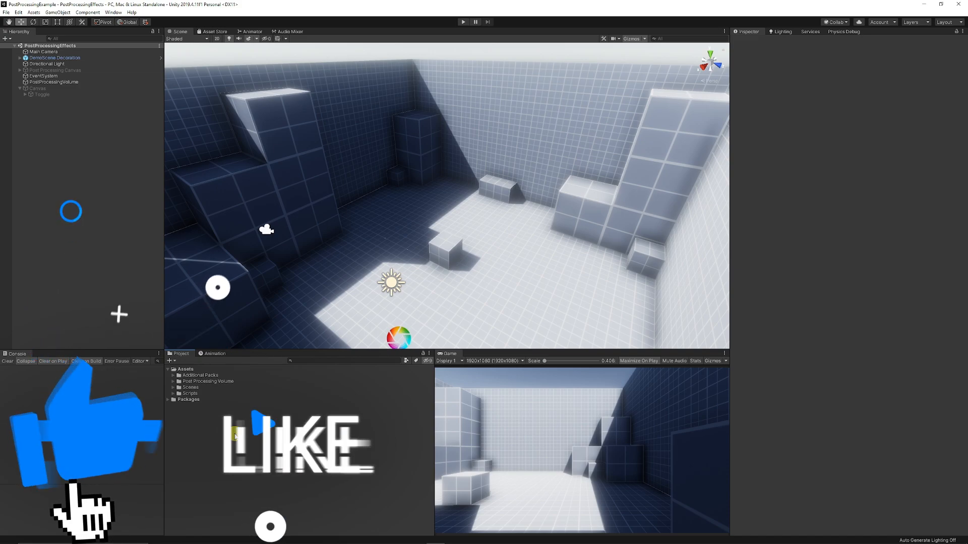
click(54, 82)
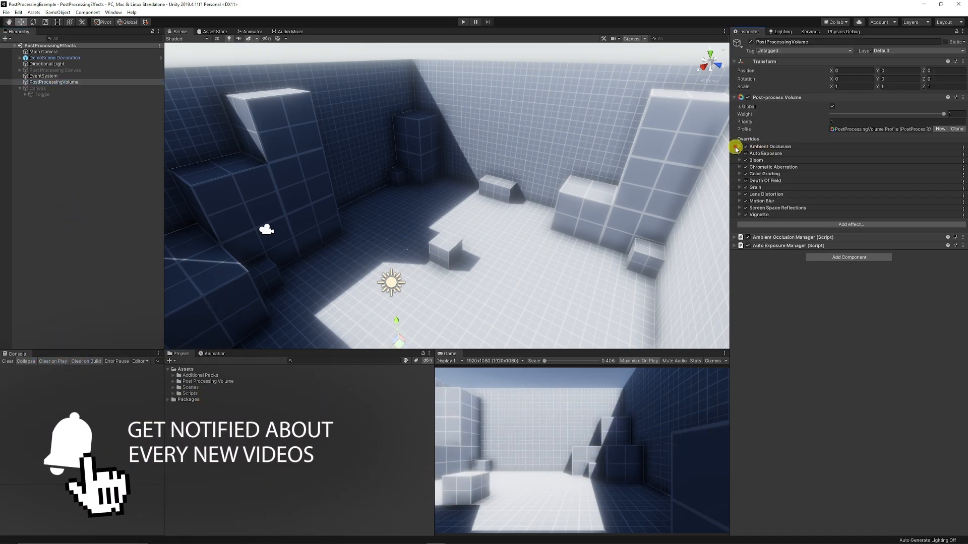
click(739, 153)
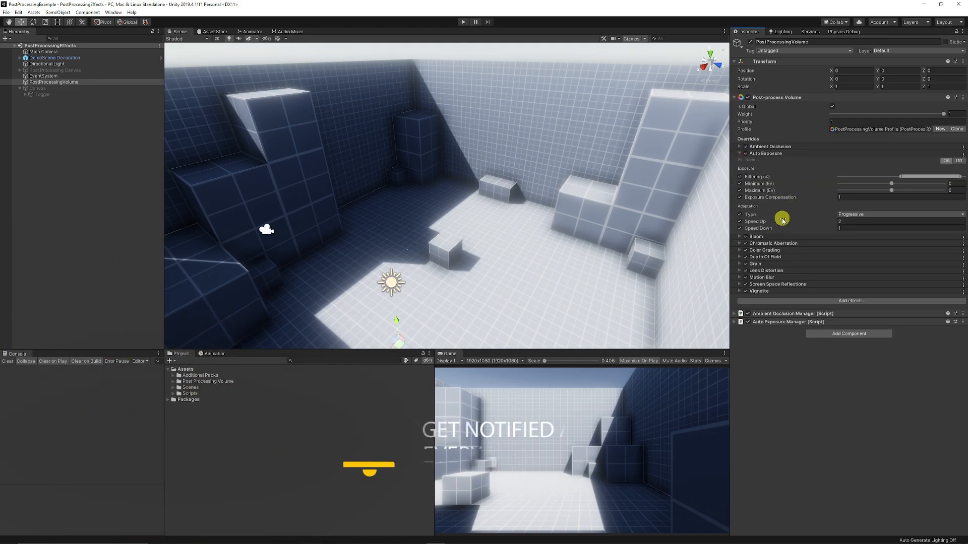
click(739, 153)
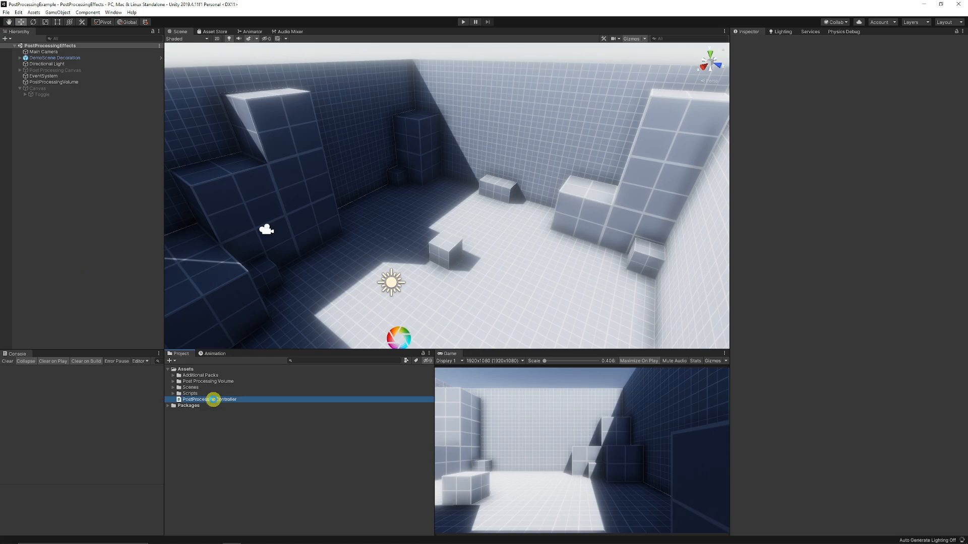
Step: Add 'using UnityEngine.Rendering.PostProcessing;' to the PostProcessingController script
double_click(209, 400)
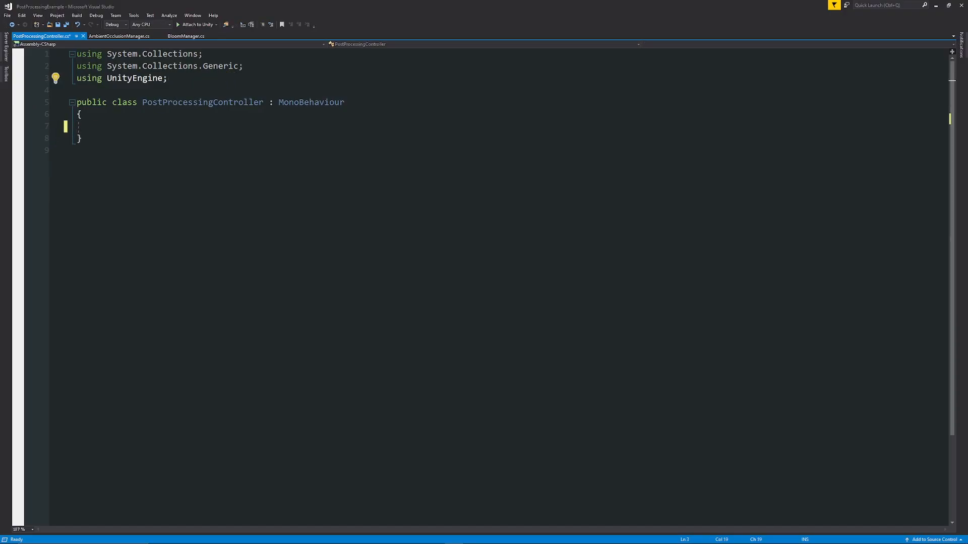
key(enter)
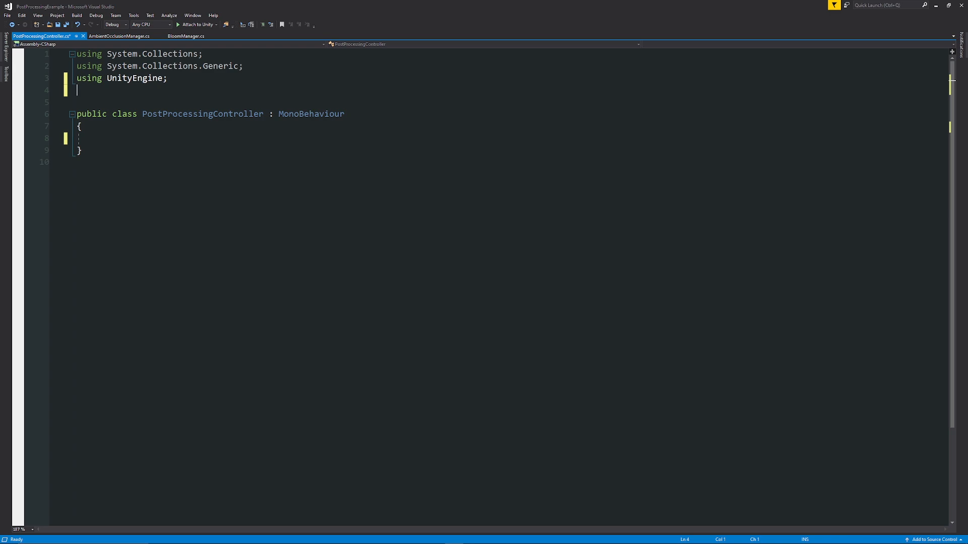
text(using UnityEngine)
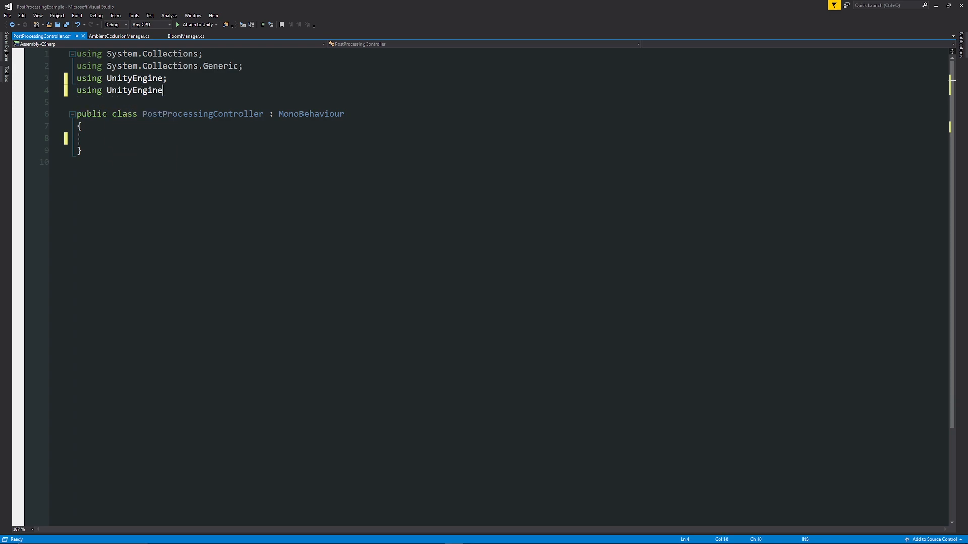
text(.Rendering.)
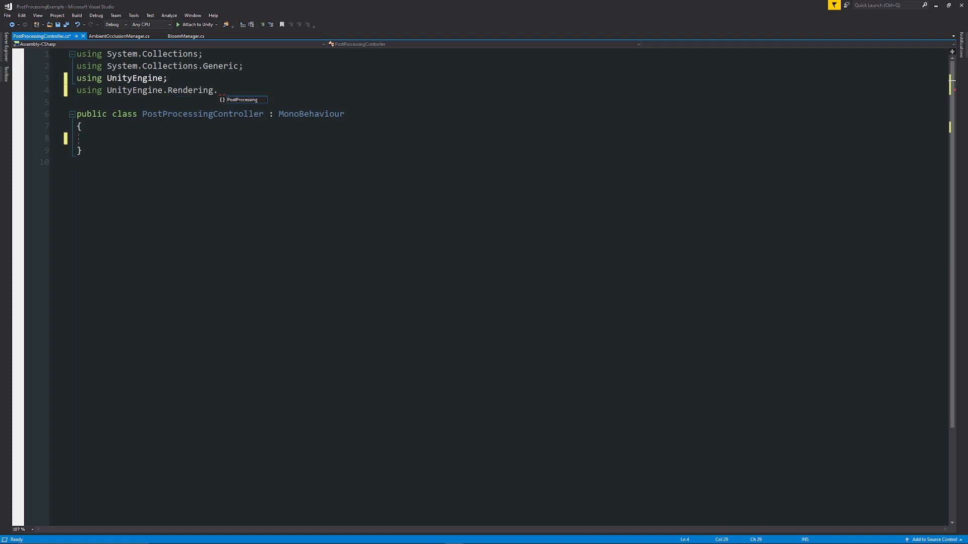
text(PostProcessing;)
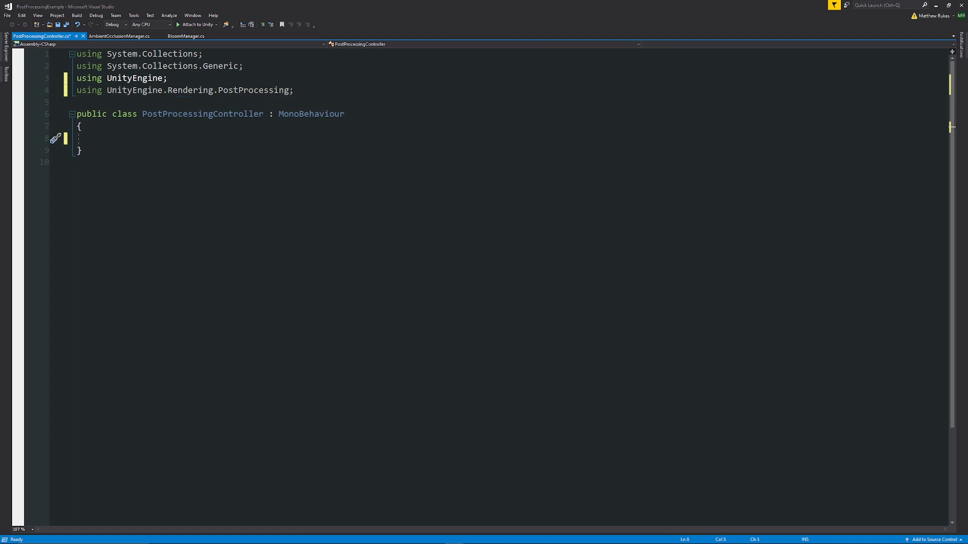
Step: Declare '[SerializeField] private PostProcessVolume _postProcessVolume;' in the controller class
text([SerializeField])
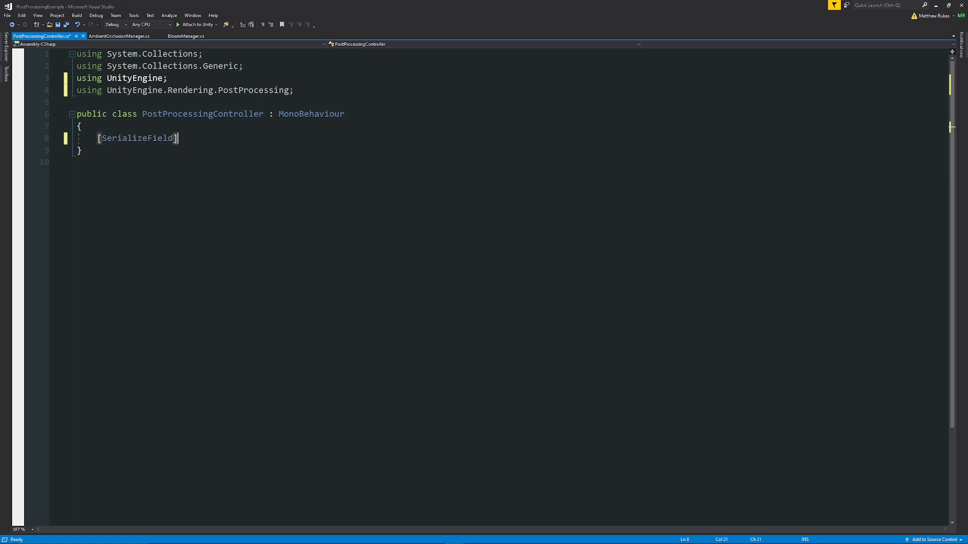
text(p)
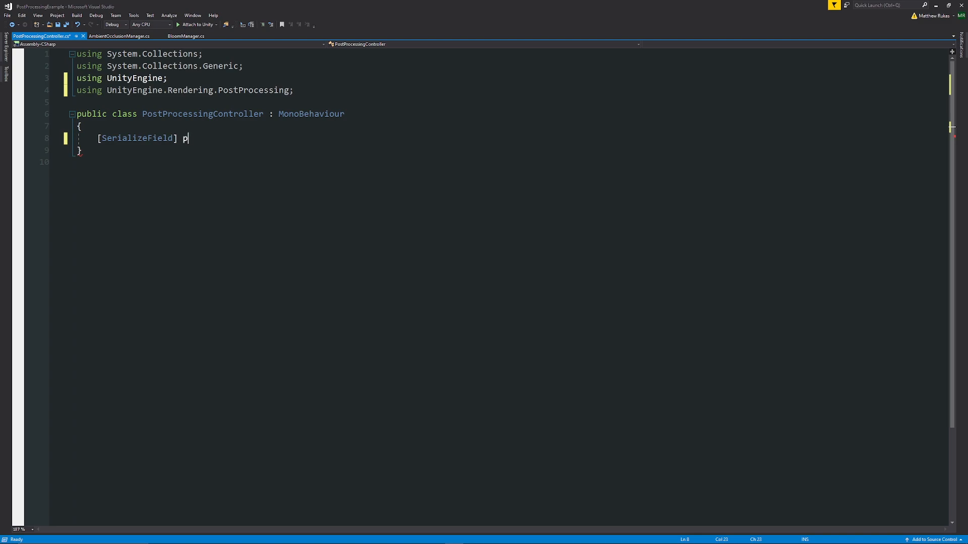
text(rivate postpro)
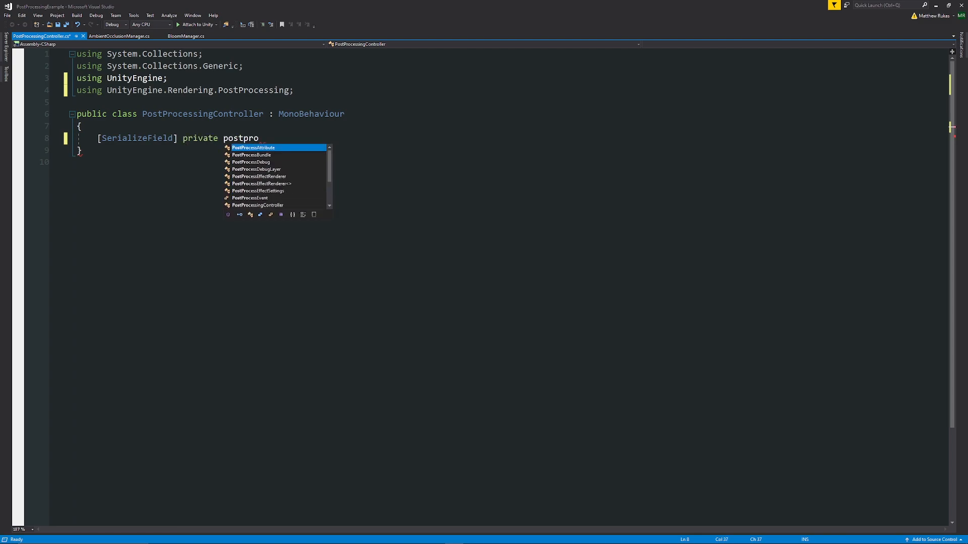
text(PostProcessVolume)
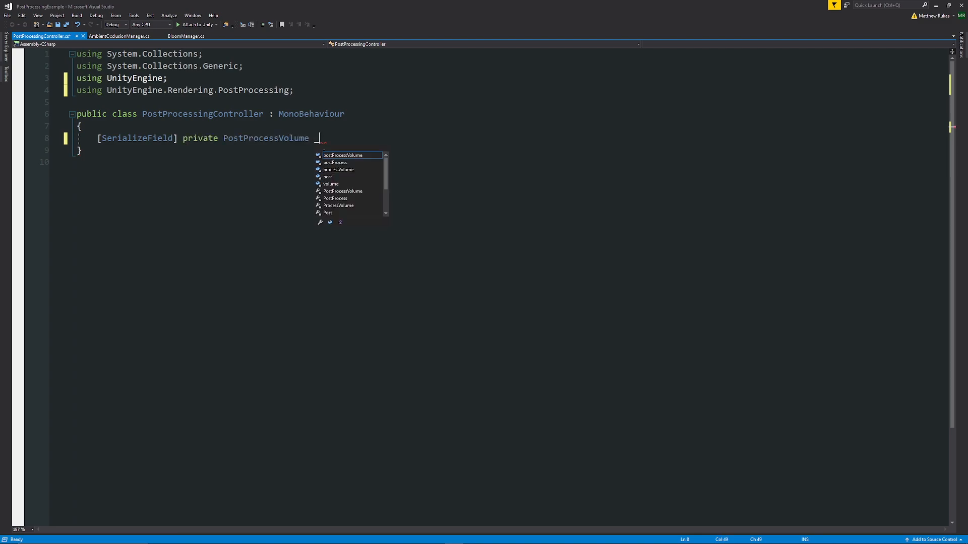
text(_post)
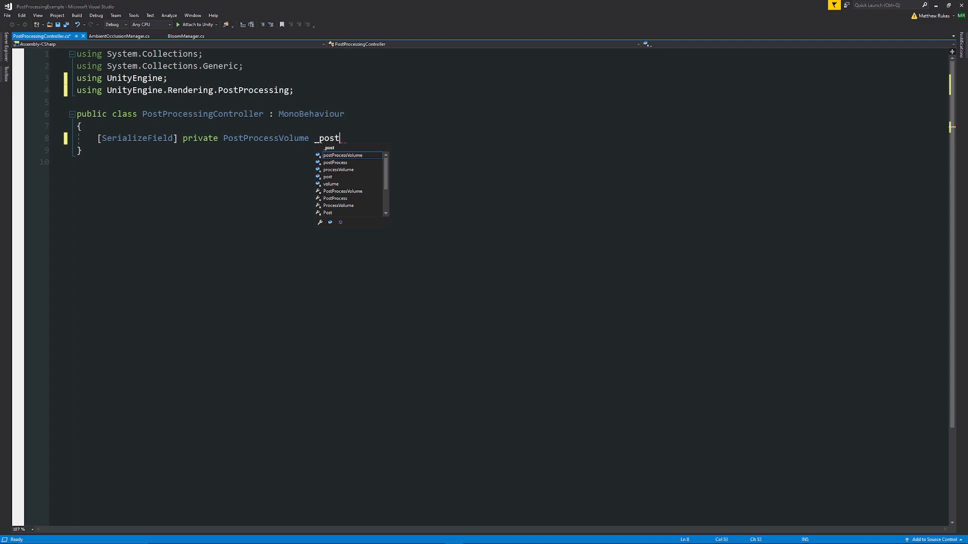
text(ProcessVolume;)
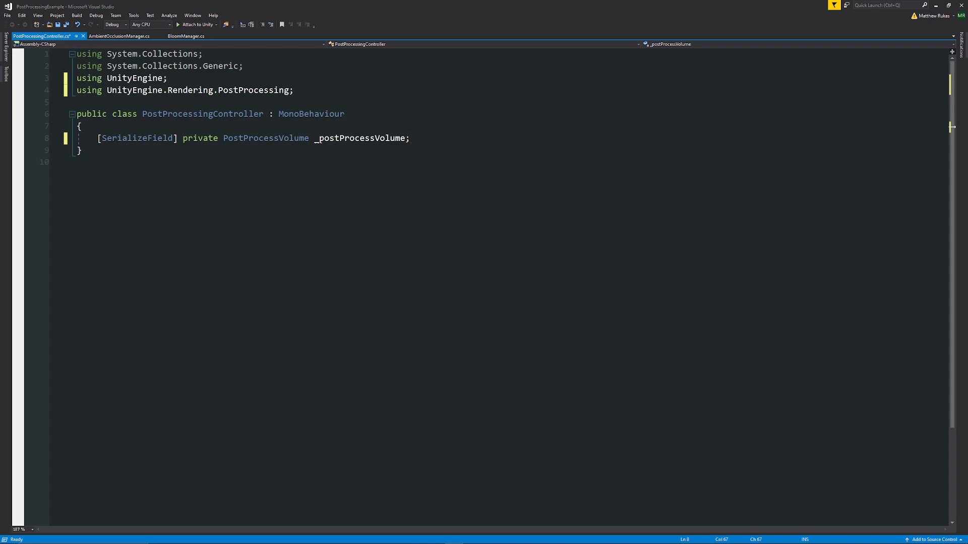
Step: Declare 'private AmbientOcclusion _ambientOcclusion;' below the volume field, leaving blank lines
key(enter)
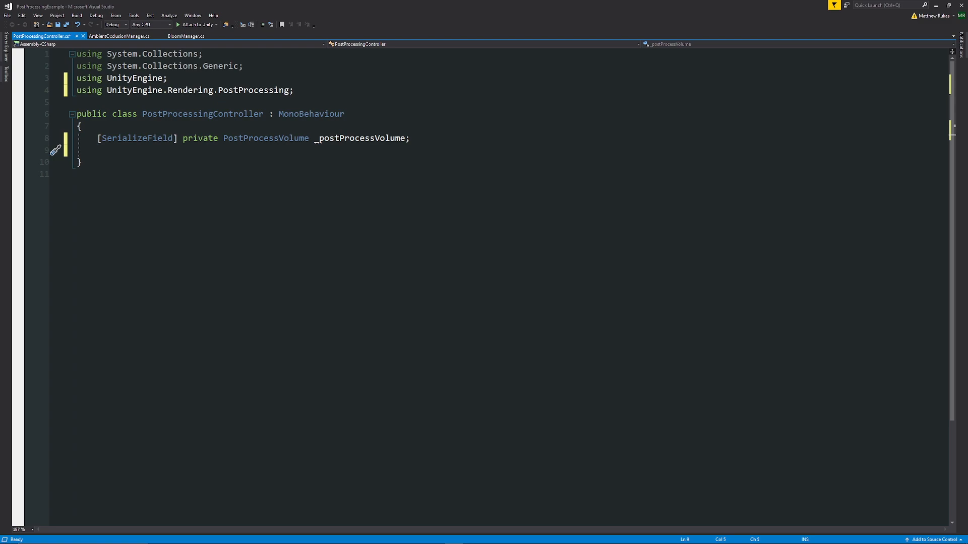
text(private AMbien)
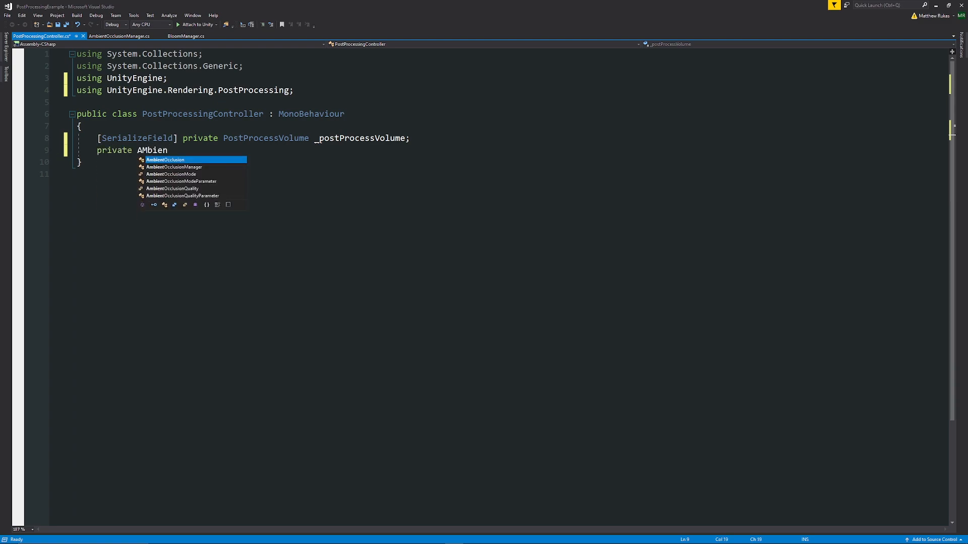
text(AmbientOcclusion)
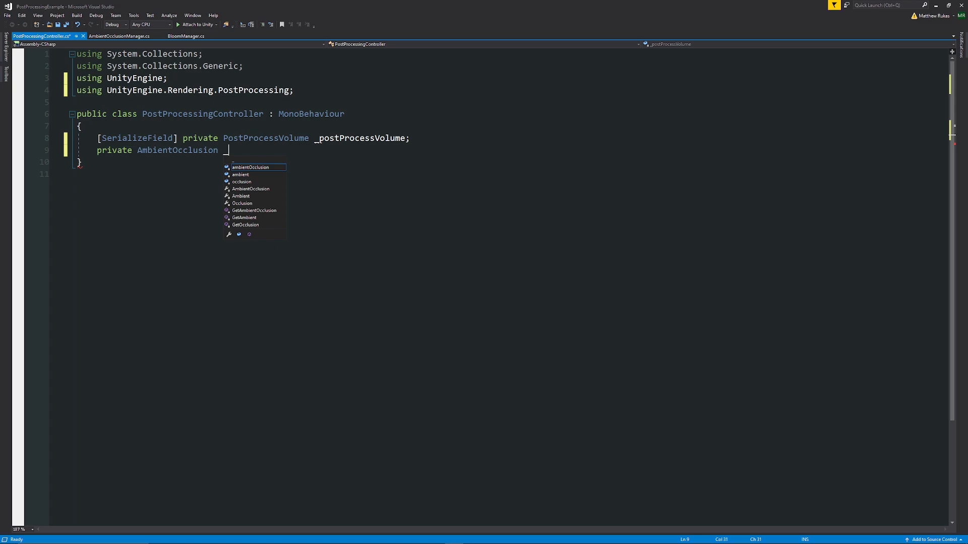
text(_ambientOcclusion;)
text(private)
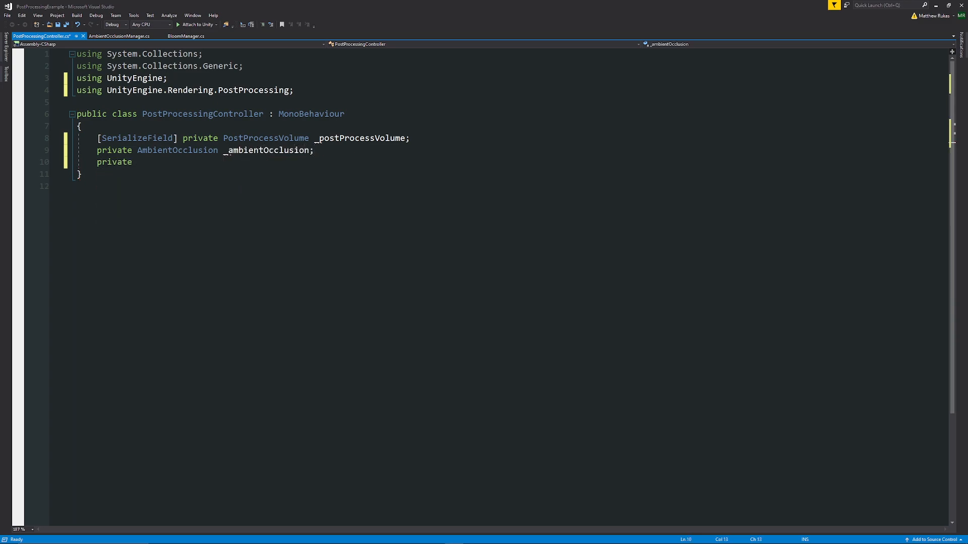
text(Bloom)
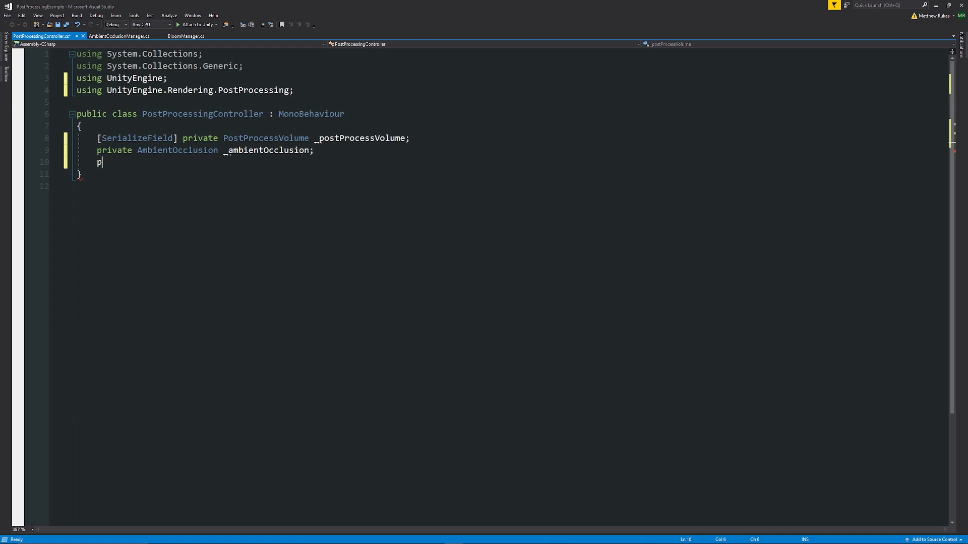
key(Backspace)
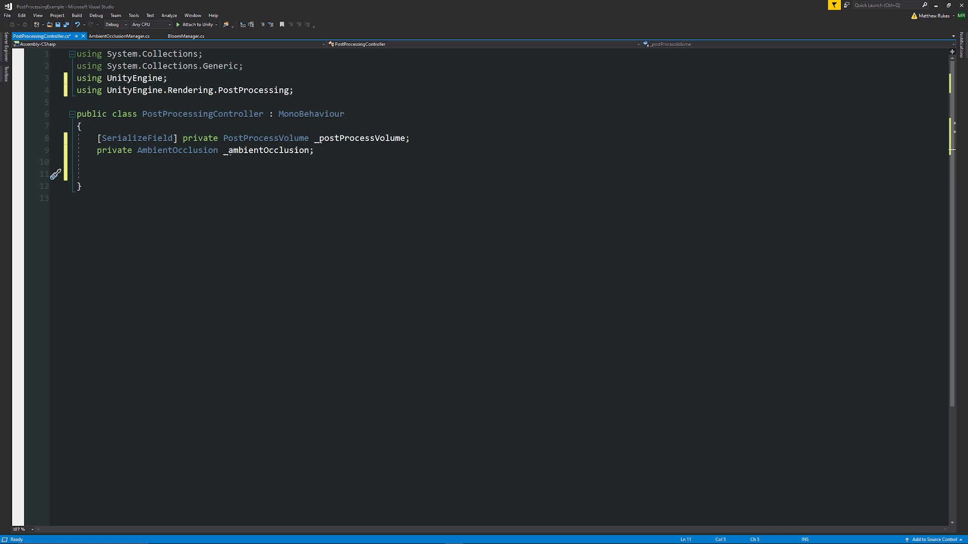
Step: In Start, call _postProcessVolume.profile.TryGetSettings(out _ambientOcclusion)
text(private void Start()
text(_post)
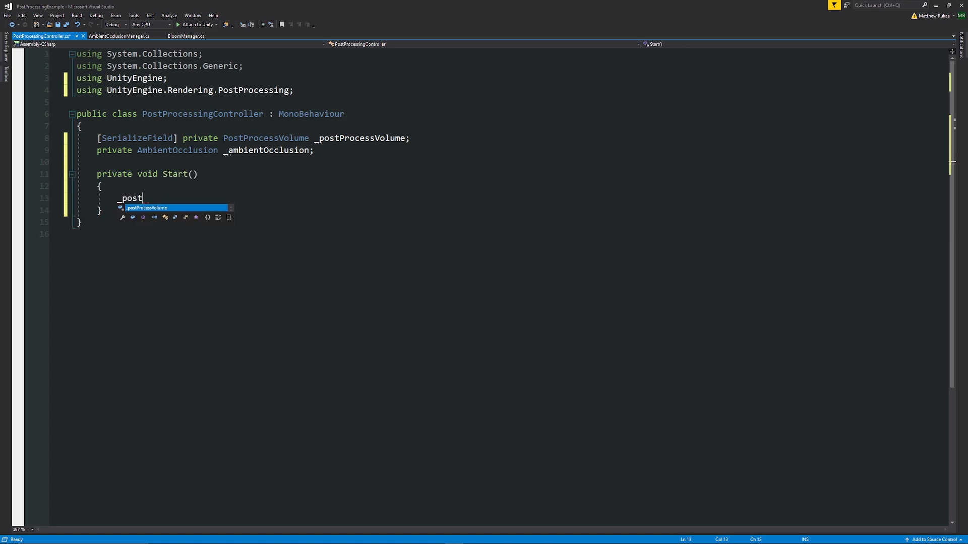
text(ProcessVolume)
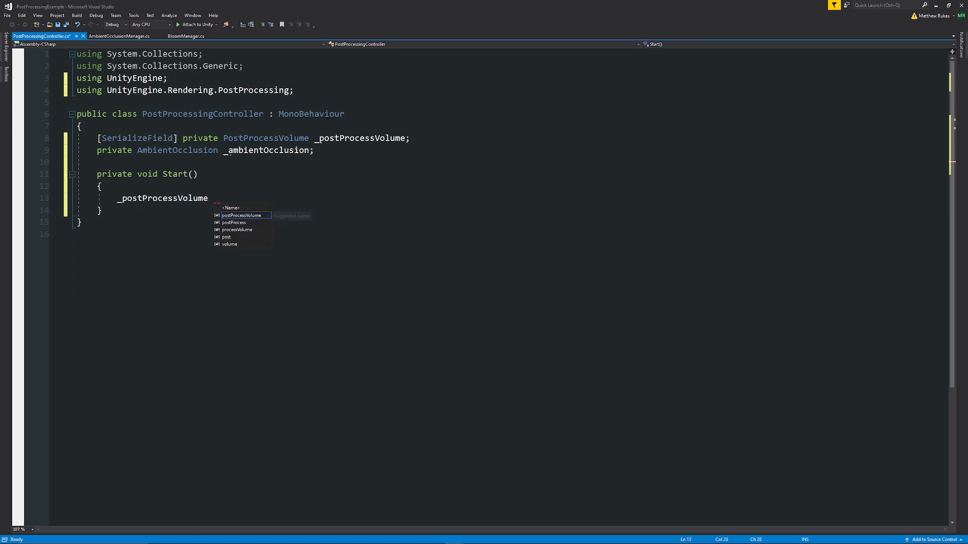
text(.profile)
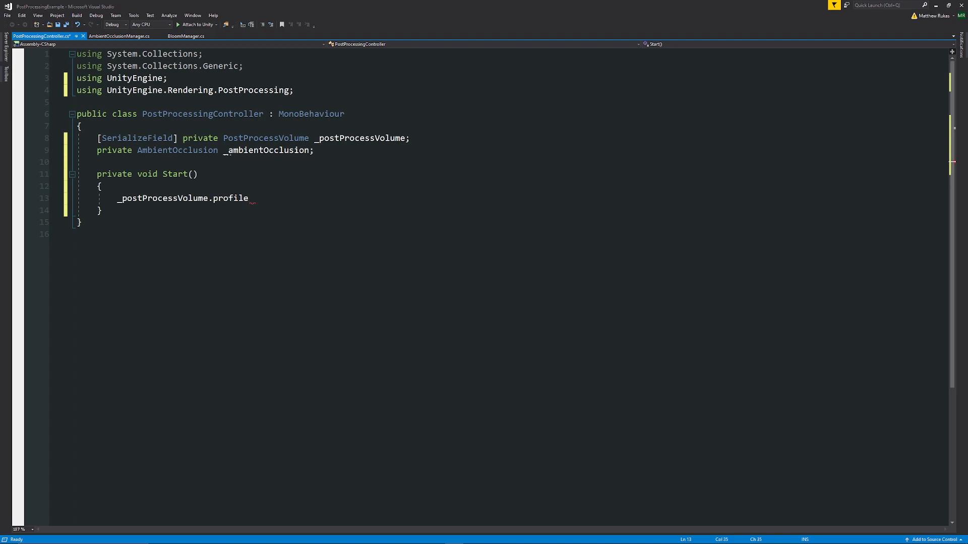
text(.TryGetSettings)
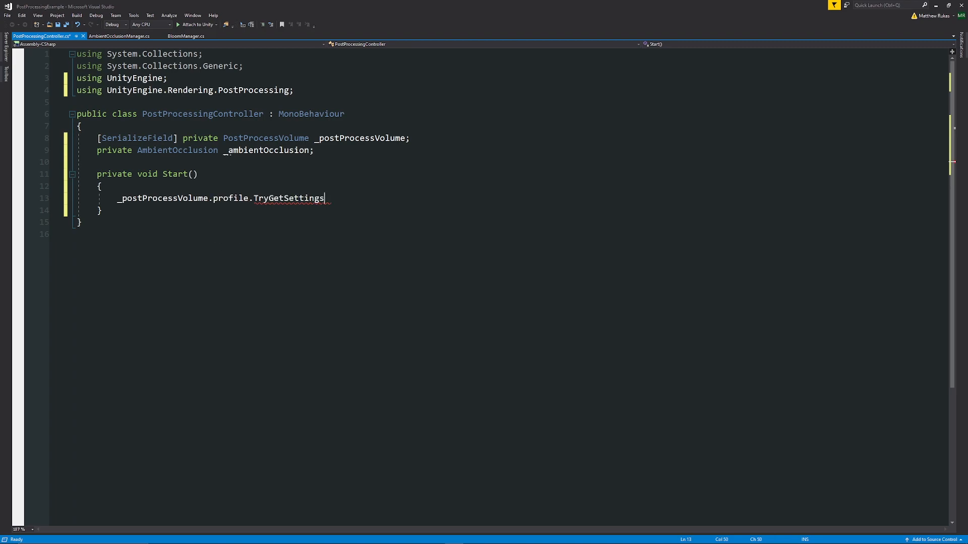
text((out)
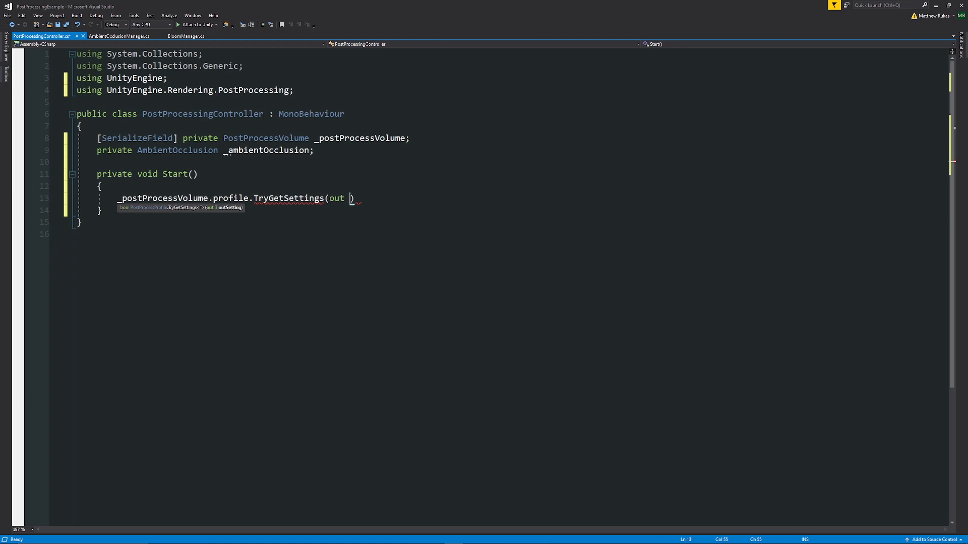
text(_ambientOcclusion)
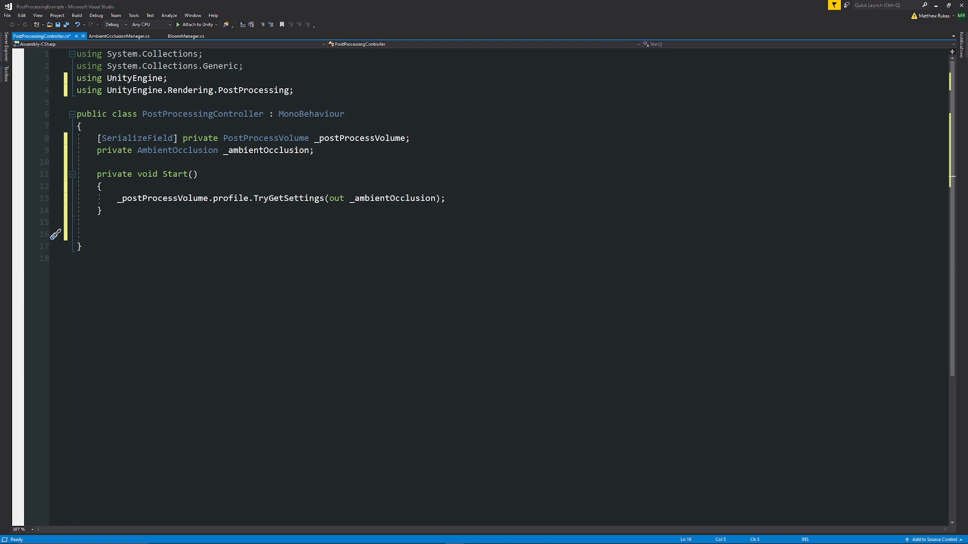
text(public void)
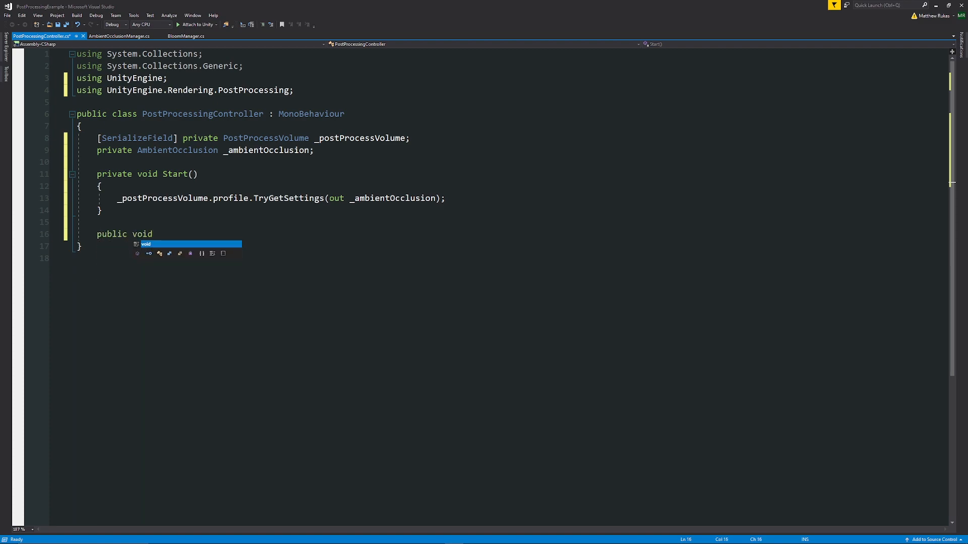
Step: Declare 'public void AmbientOcclusionOnOff(bool value)' with an empty body
text(Ambient)
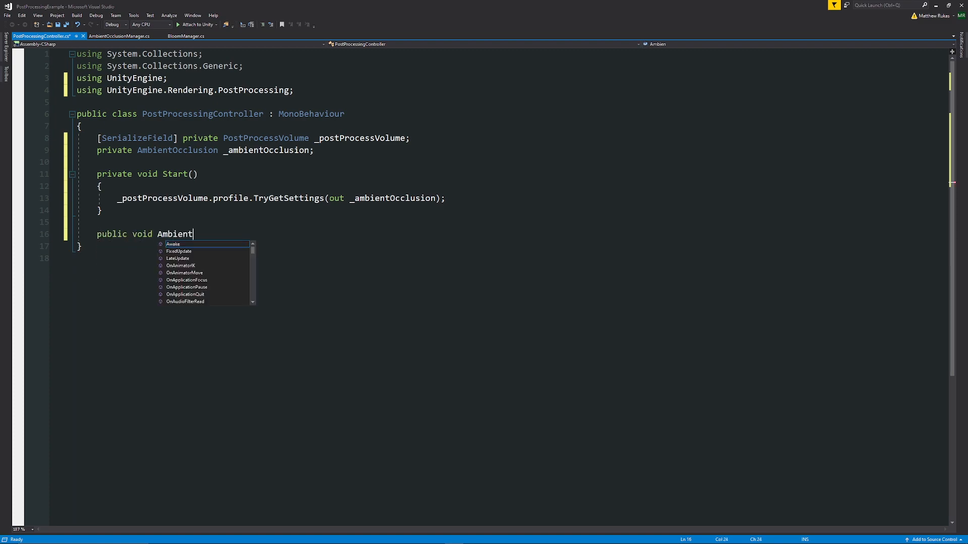
text(OcclusionOnOff()
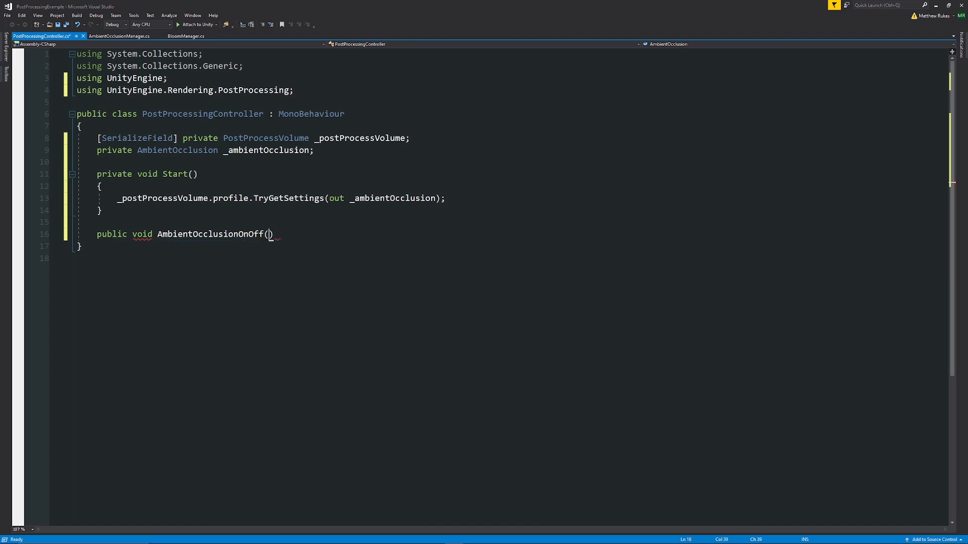
text(bool)
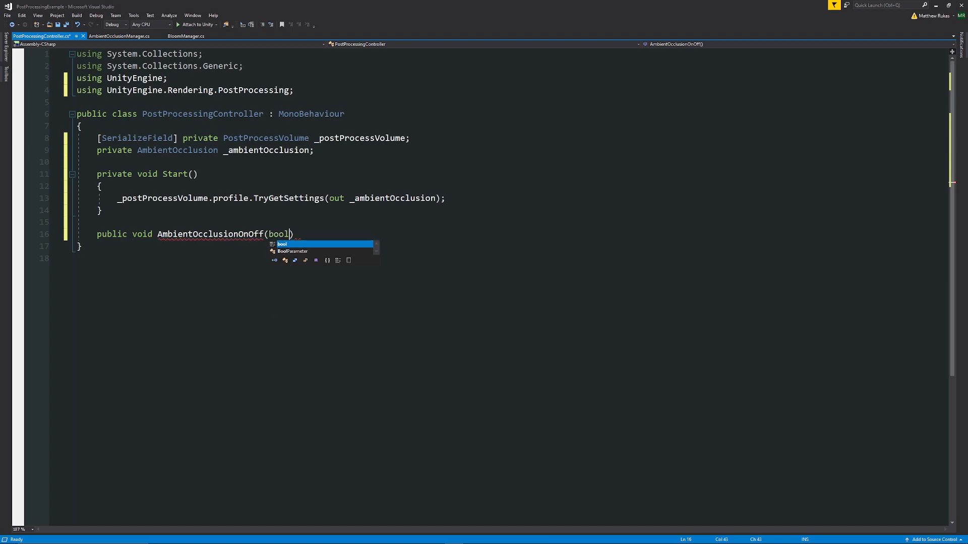
text(value)
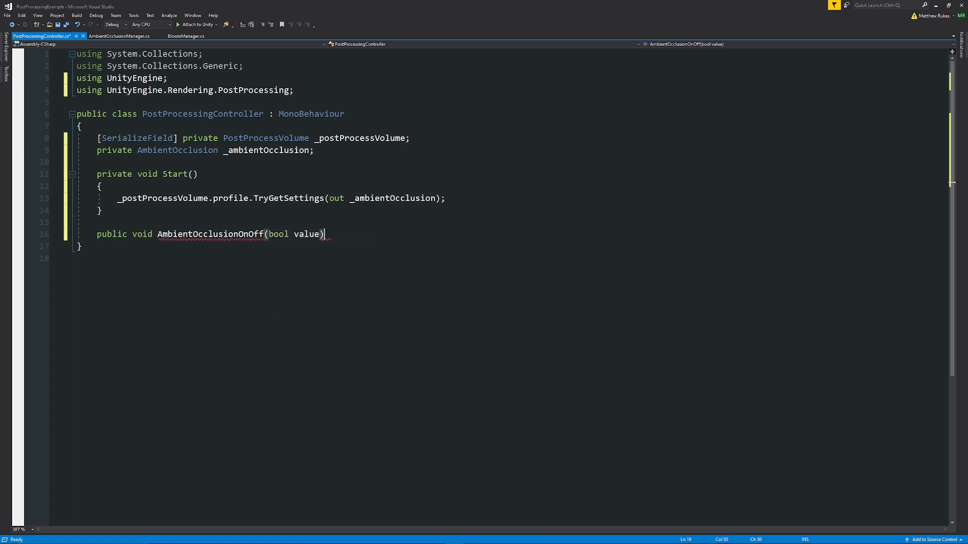
key(Enter)
text({)
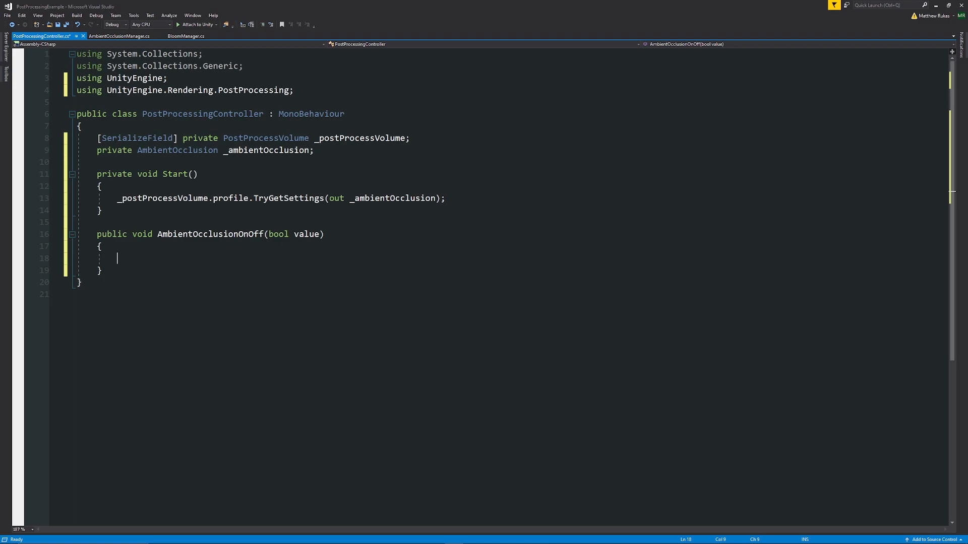
Step: Set '_ambientOcclusion.active = value;' inside the method and save the script
text(_ambientOcclusion)
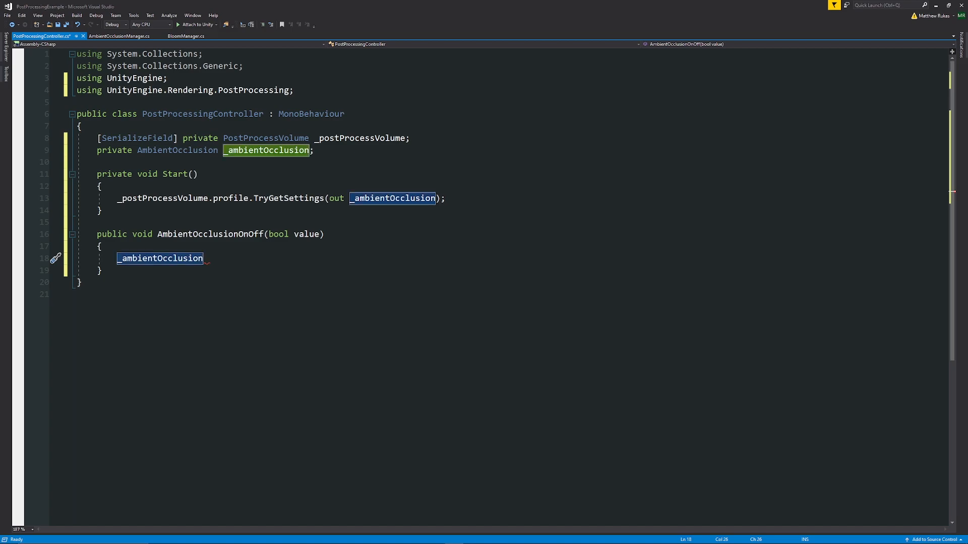
text(.active =)
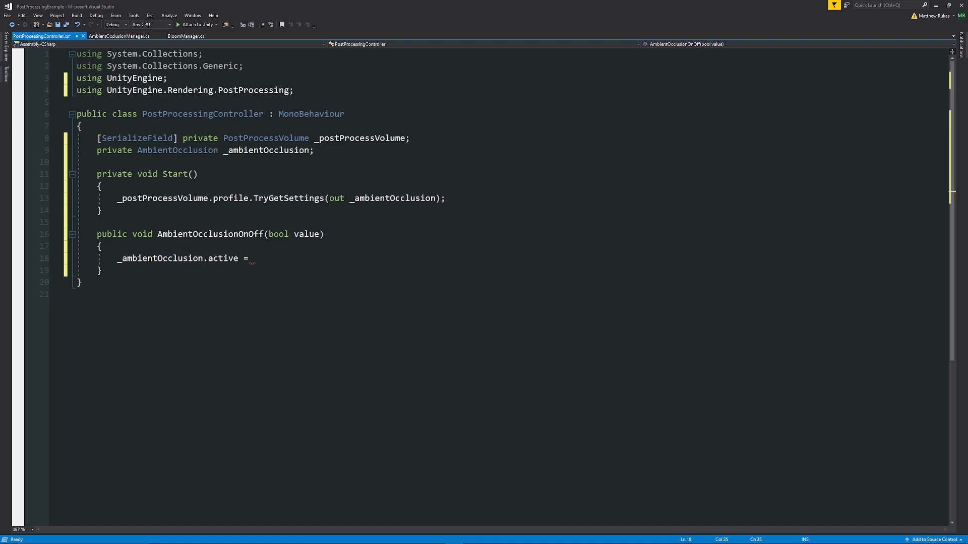
text(value;)
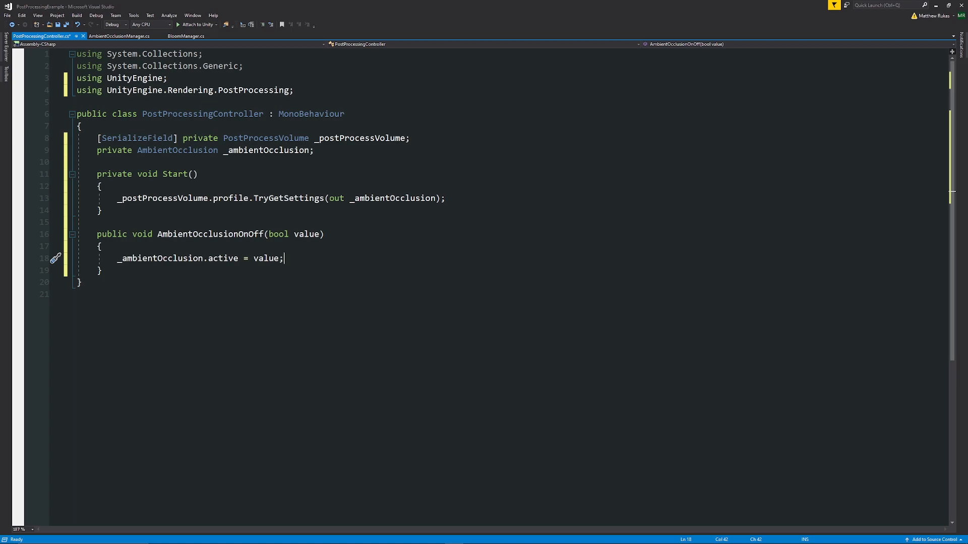
key(ctrl+s)
text(_ambientOcclusion.active)
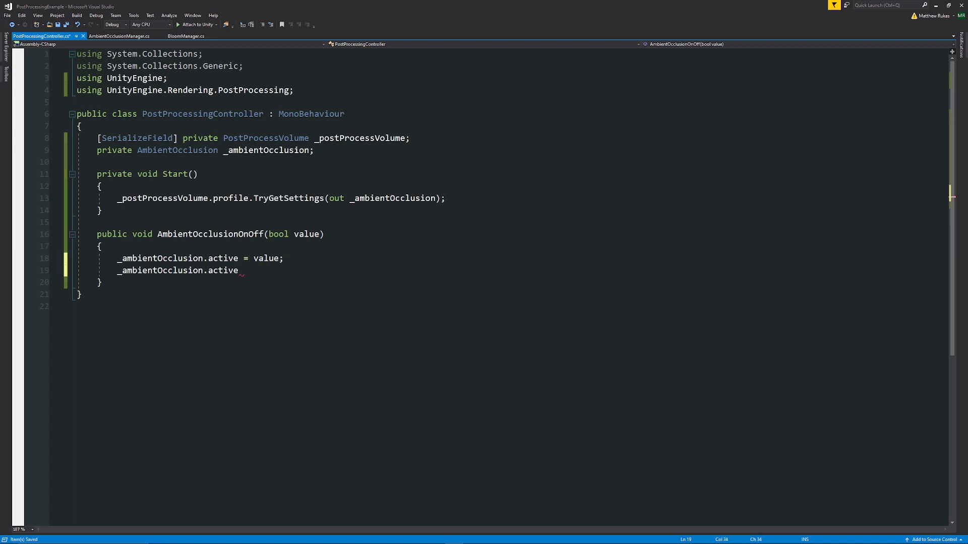
text(= tur)
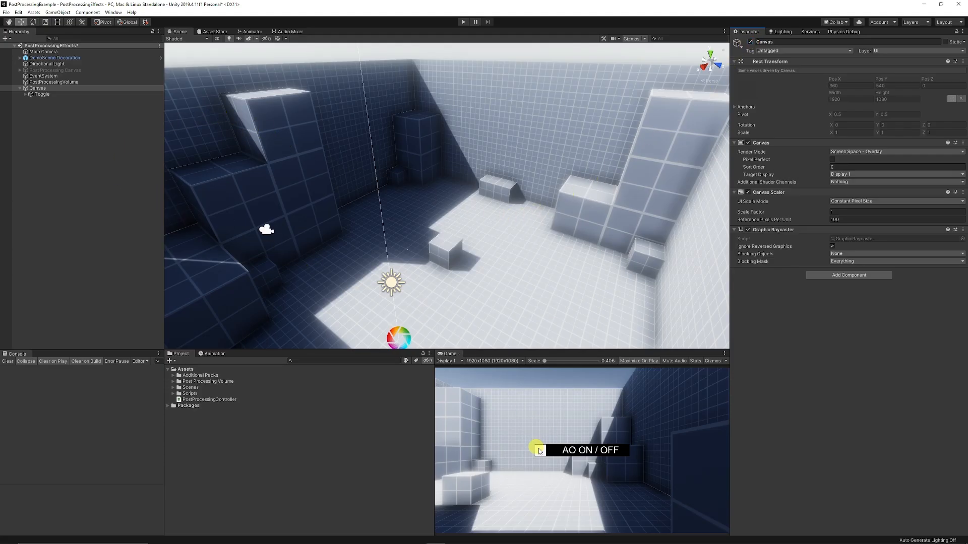
Step: Attach PostProcessingController to Toggle with PostProcessingVolume assigned, calling AmbientOcclusionOnOff on value change
click(539, 451)
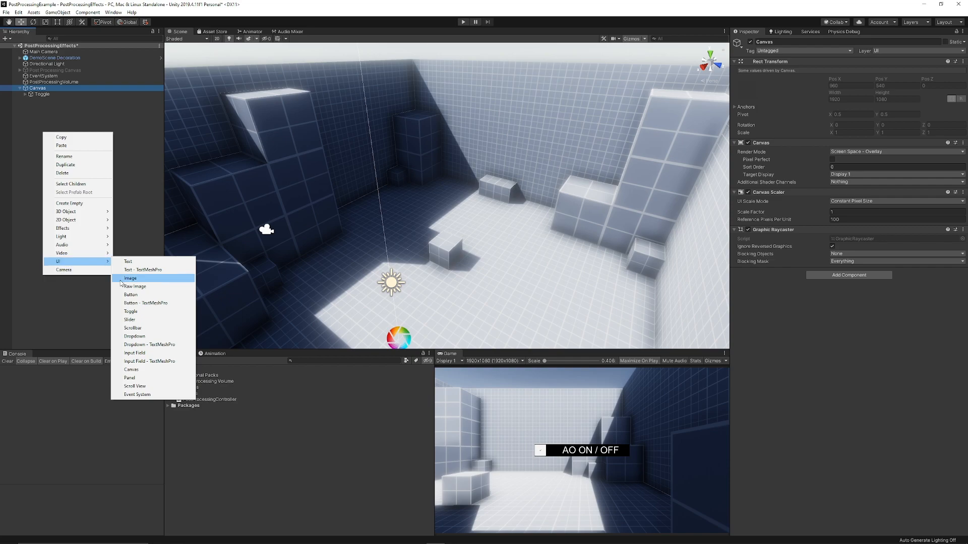
mouse_move(130, 311)
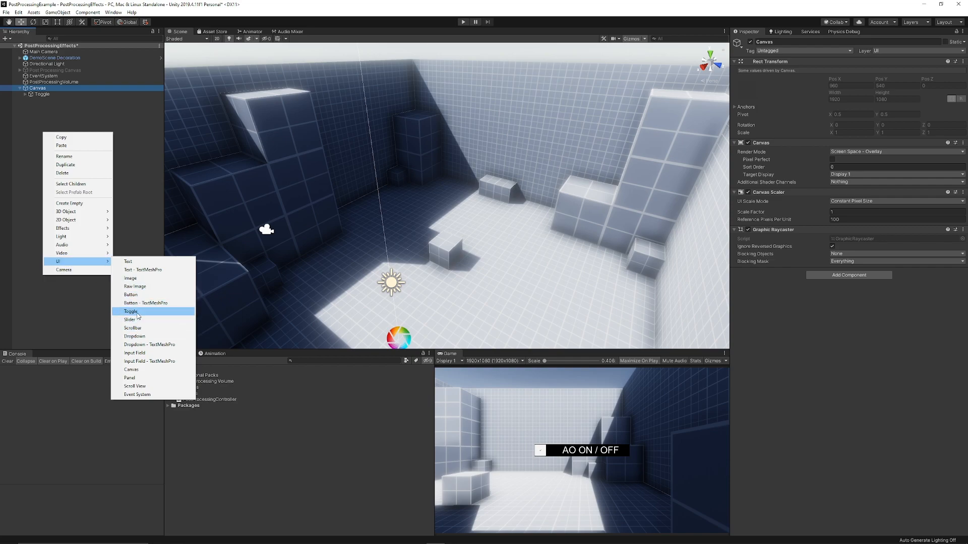
click(130, 311)
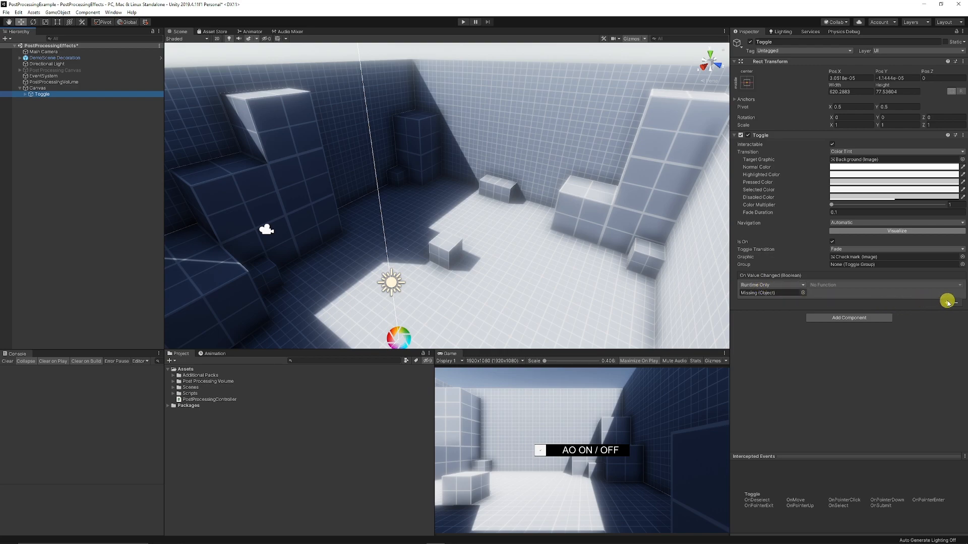
click(210, 400)
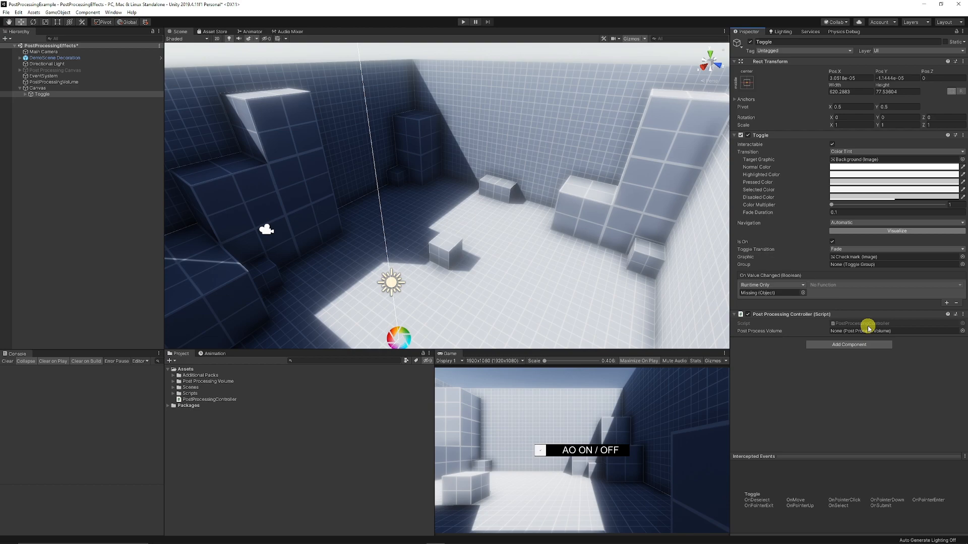
click(54, 81)
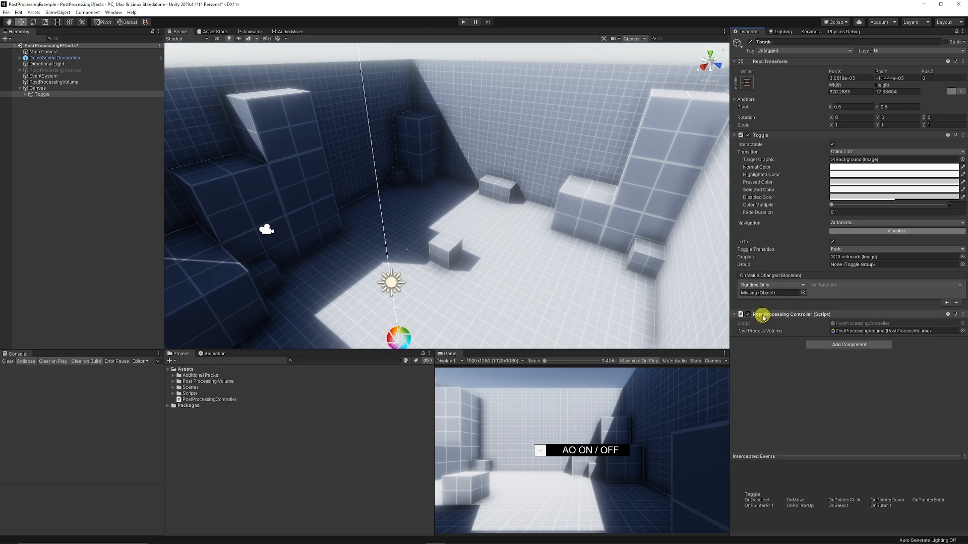
click(771, 292)
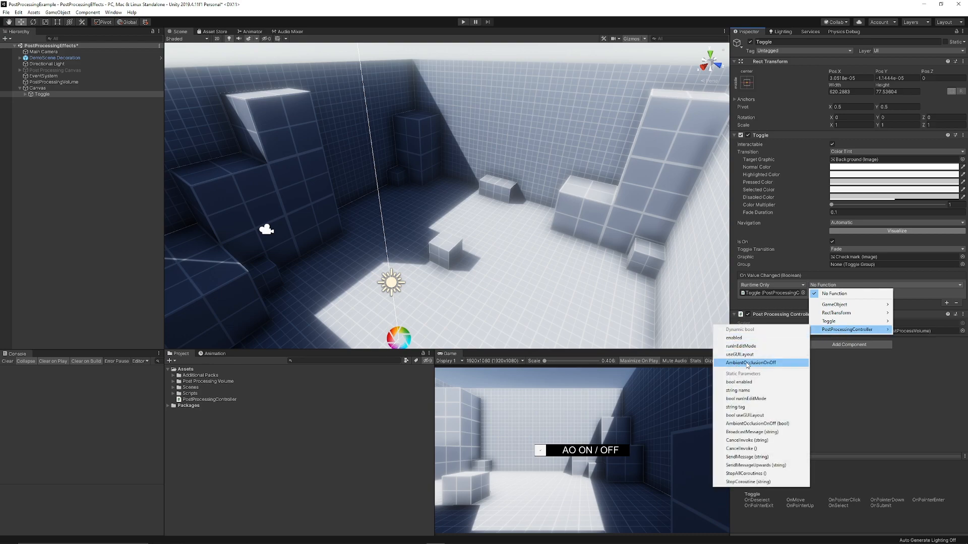
click(751, 363)
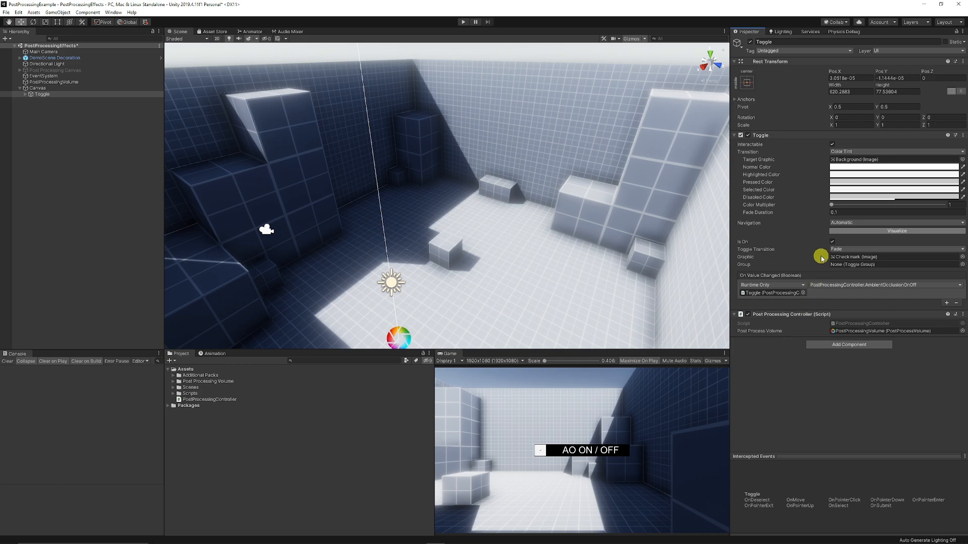
mouse_move(729, 245)
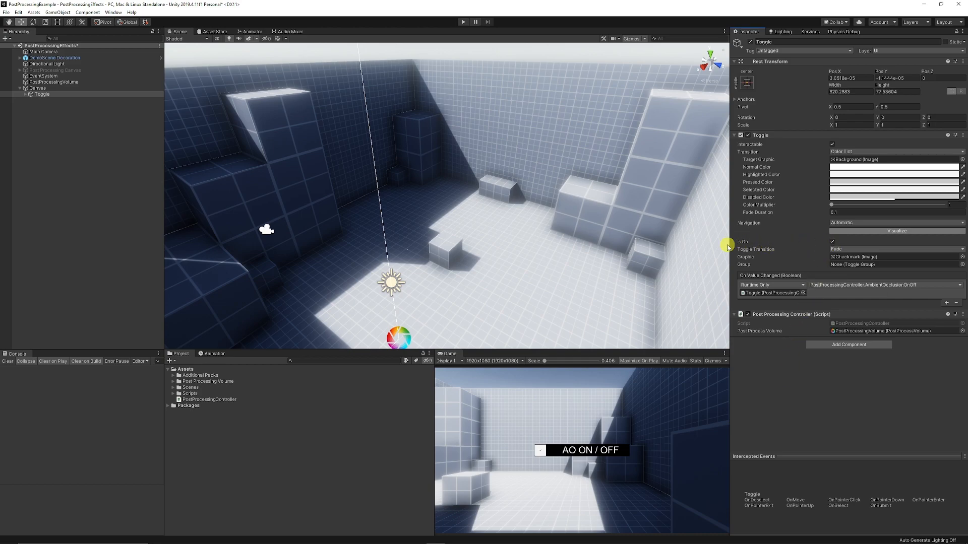
mouse_move(453, 66)
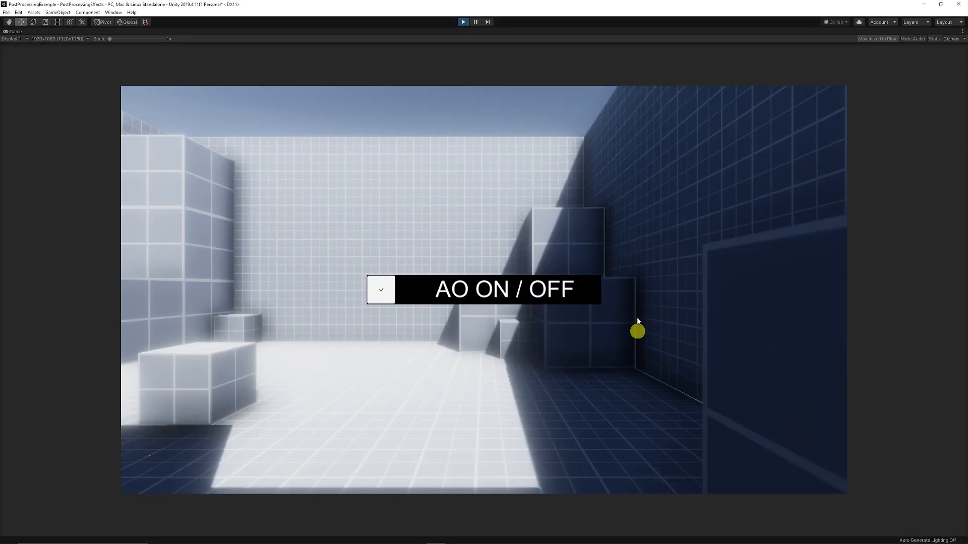
Step: In play mode, toggle AO ON/OFF to switch ambient occlusion off and on, then stop
click(381, 291)
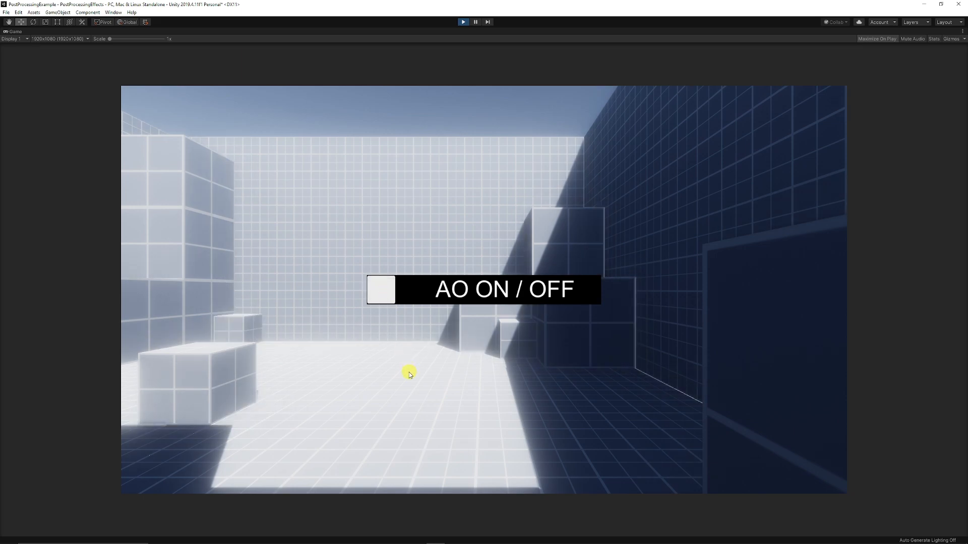
mouse_move(237, 420)
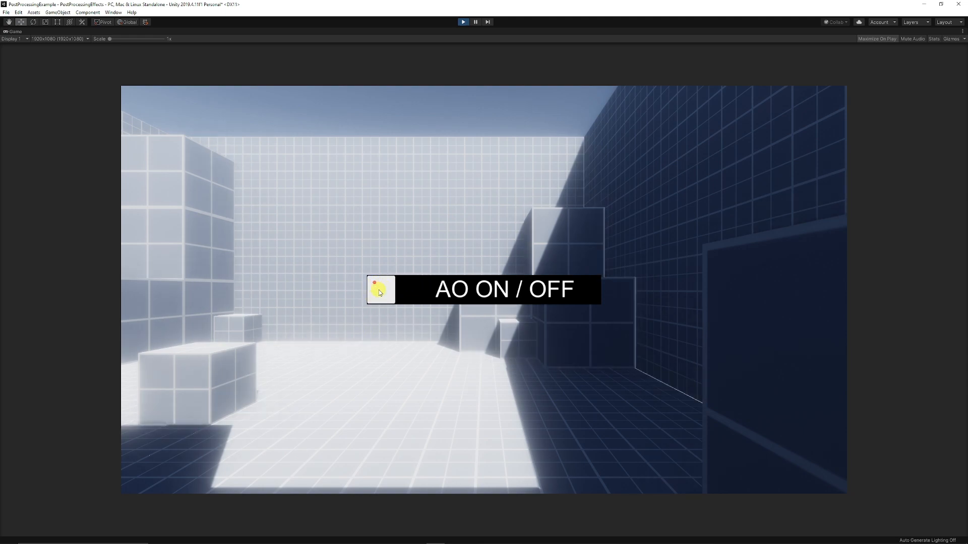
click(381, 290)
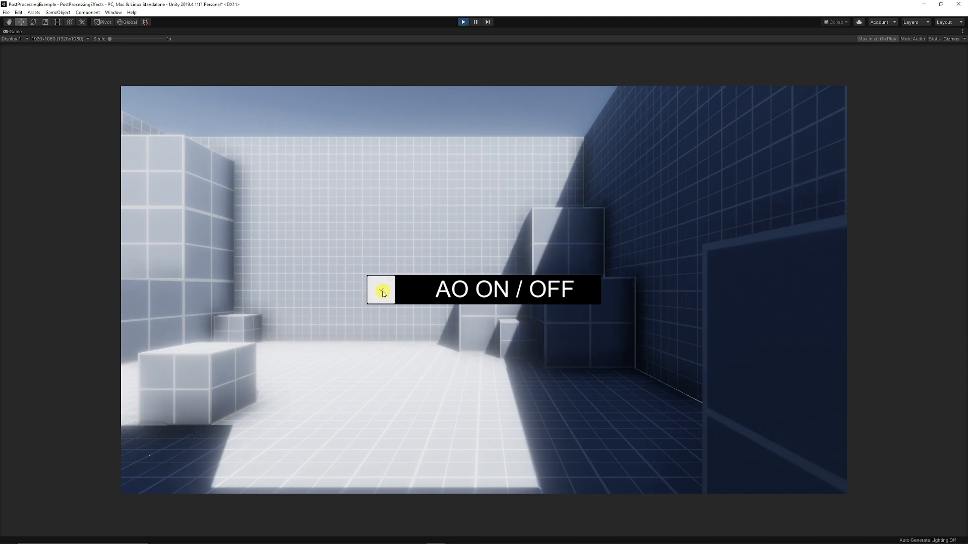
click(462, 22)
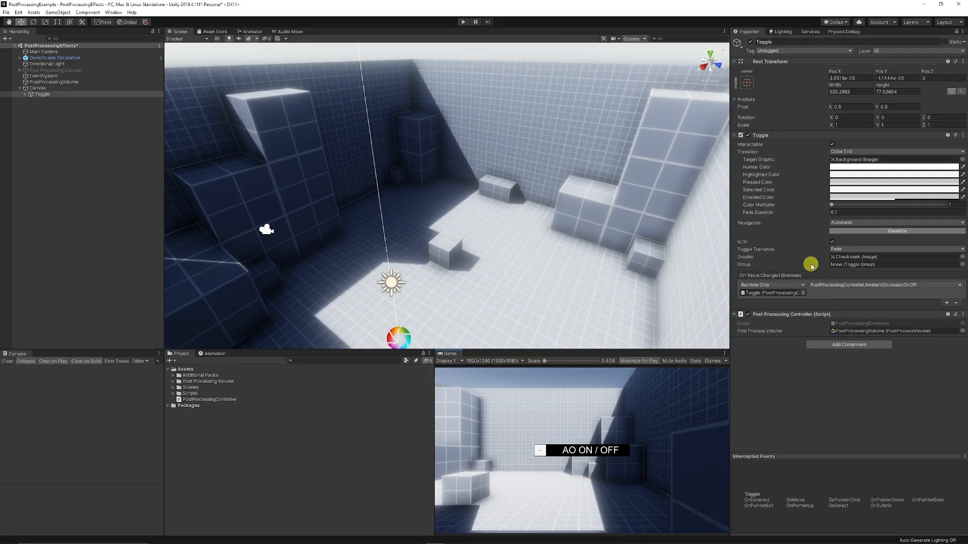
Step: Reselect PostProcessingVolume to view its global volume, effect overrides and manager scripts
click(54, 81)
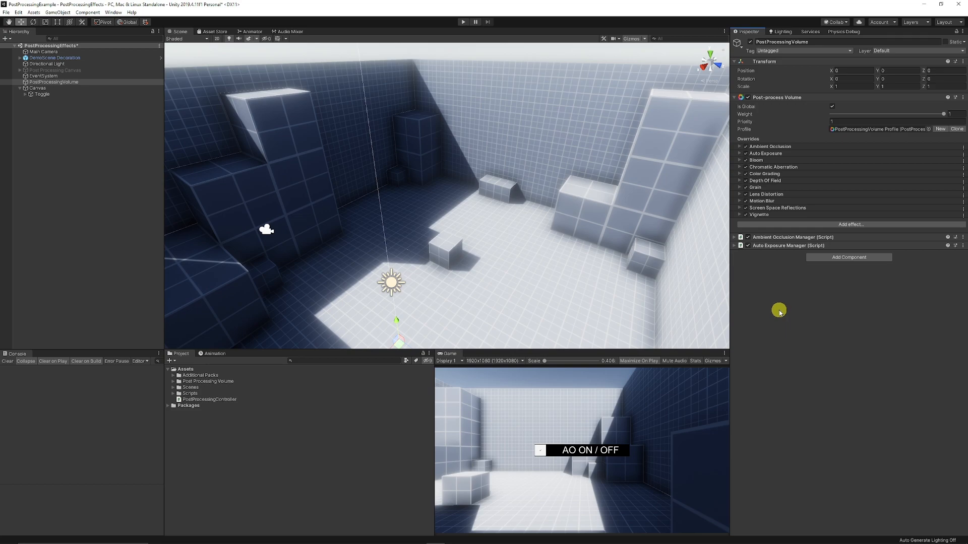
mouse_move(778, 308)
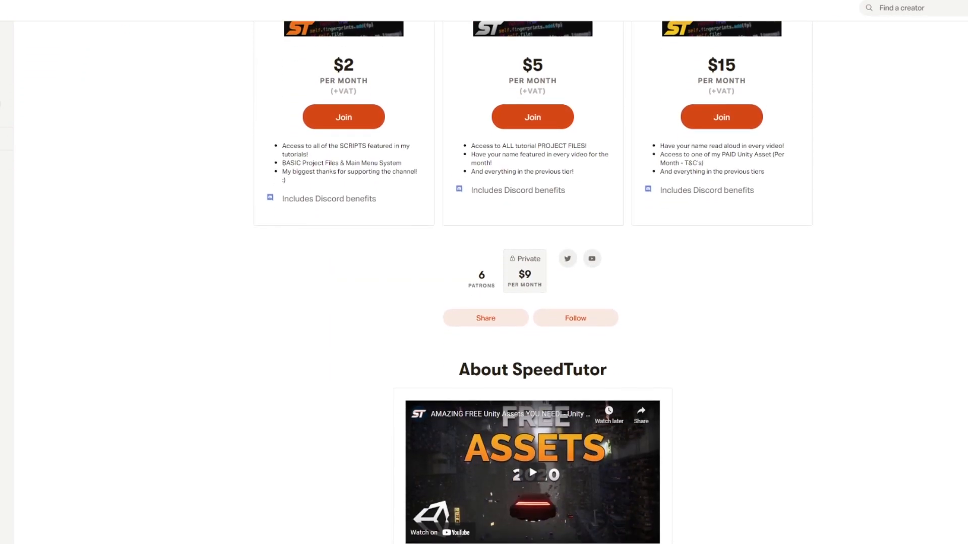
Step: Scroll SpeedTutor's Patreon page past the tiers to recent posts like Full Menu System
scroll(down, 3)
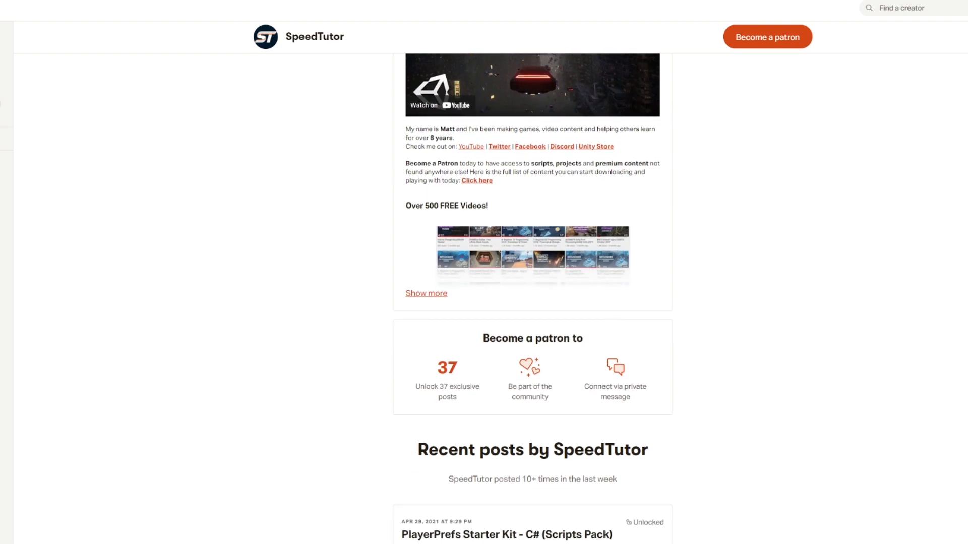
scroll(down, 3)
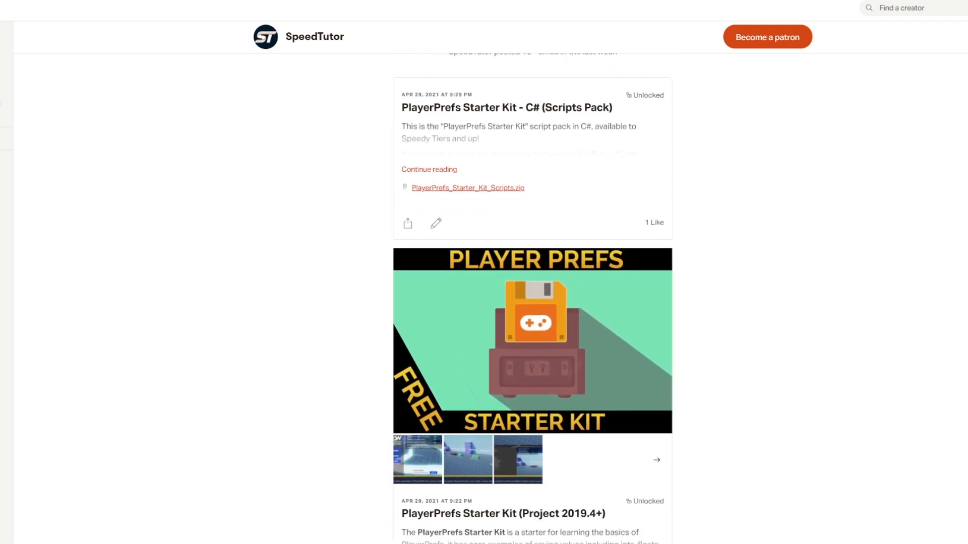
scroll(down, 3)
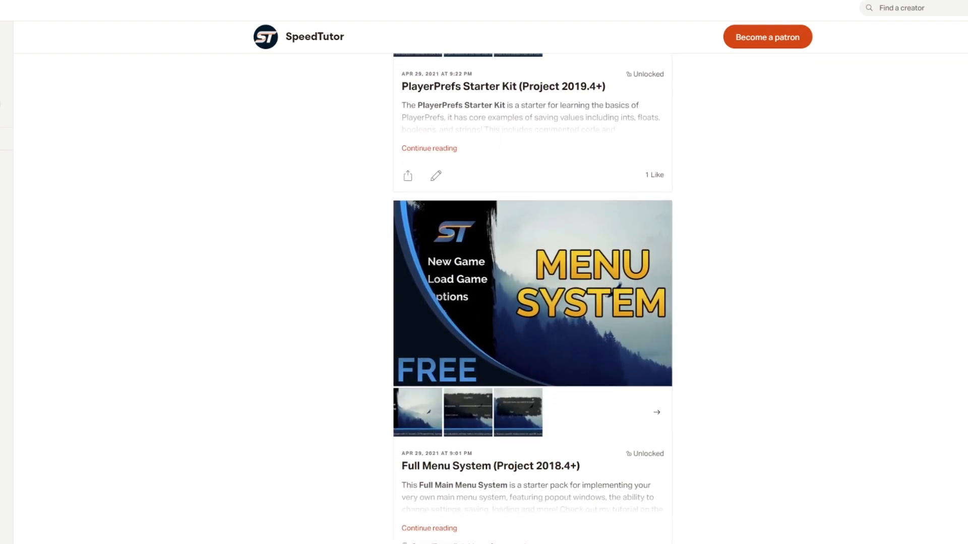